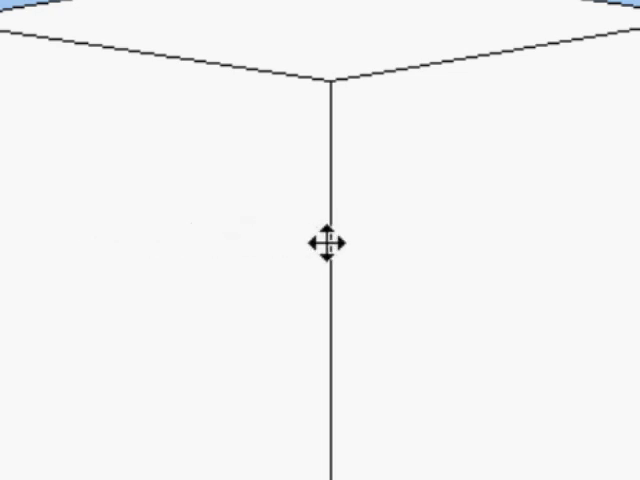
pyautogui.moveTo(397, 414)
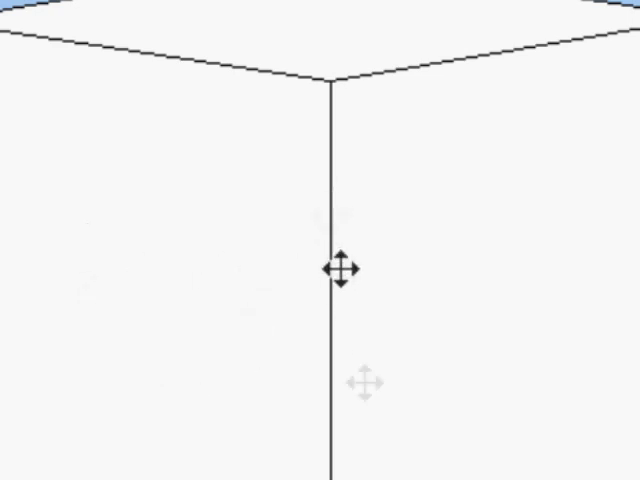
pyautogui.moveTo(338, 400)
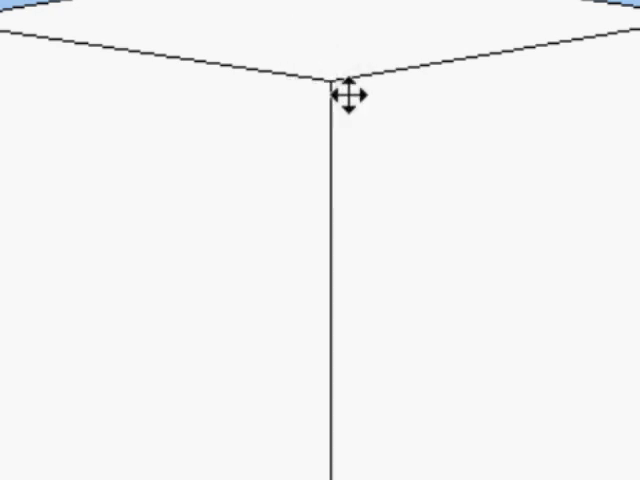
pyautogui.moveTo(277, 164)
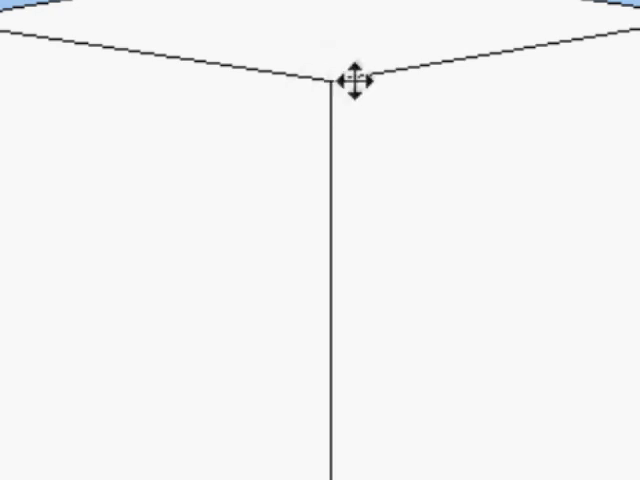
pyautogui.moveTo(377, 185)
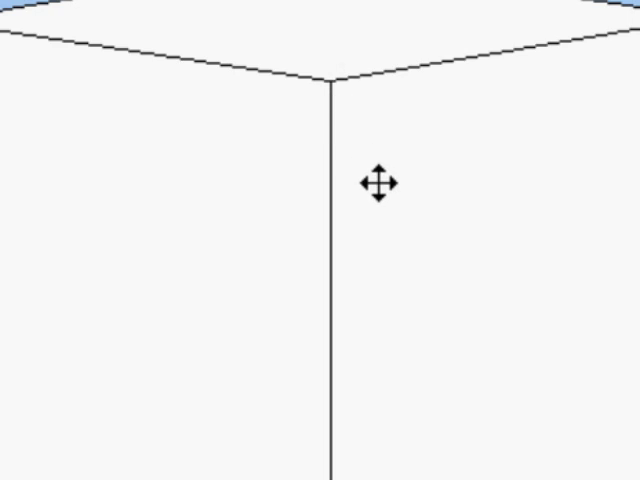